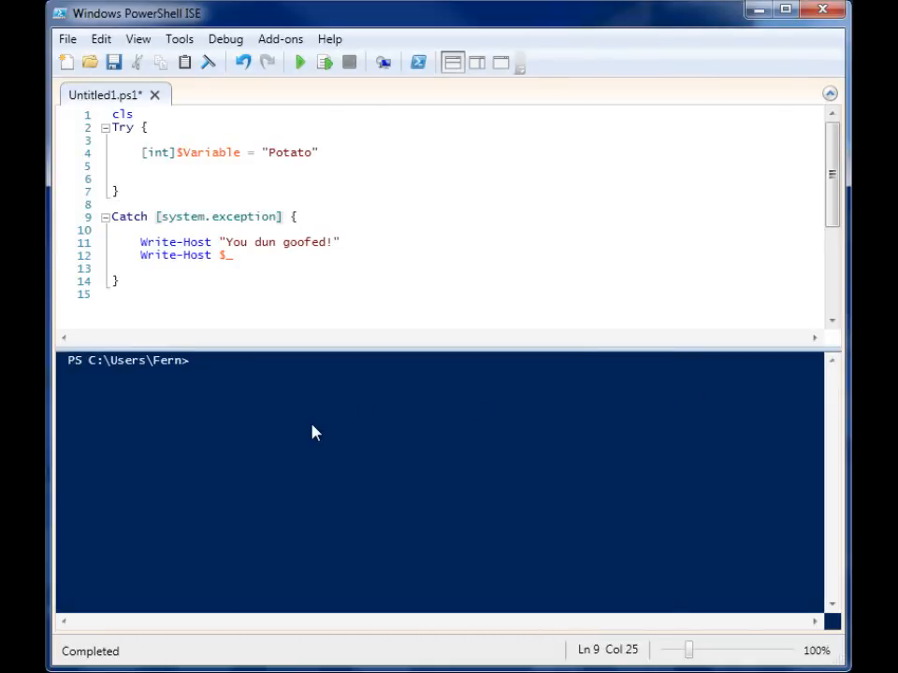
mouse_move(209, 183)
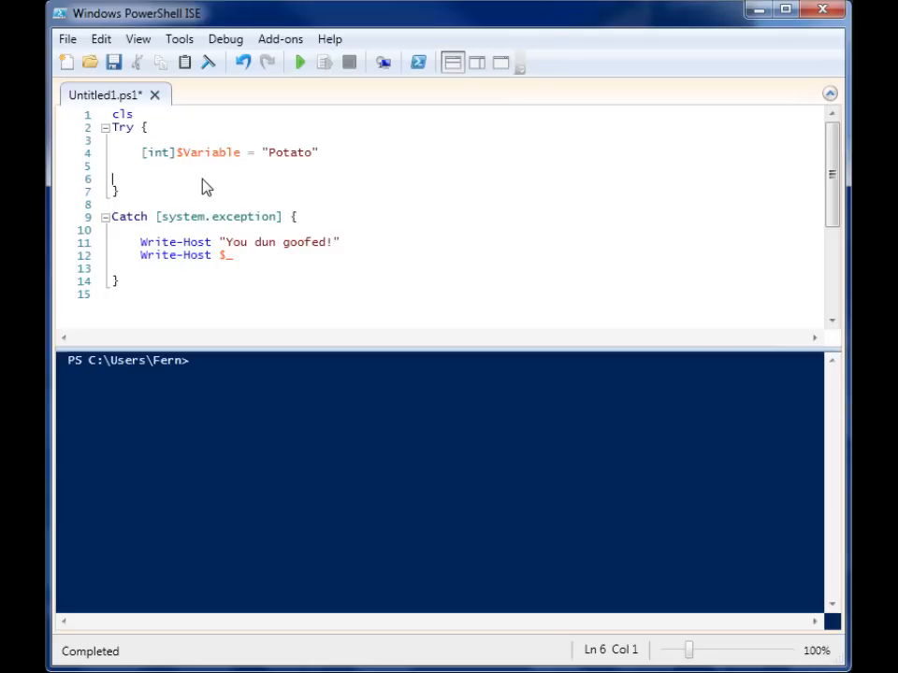
mouse_move(189, 215)
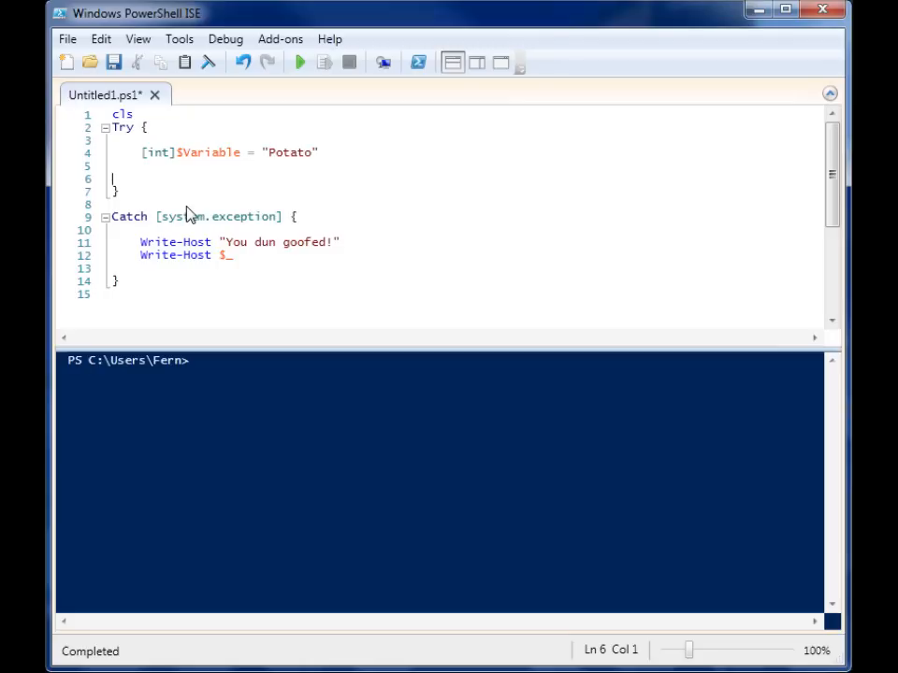
mouse_move(228, 187)
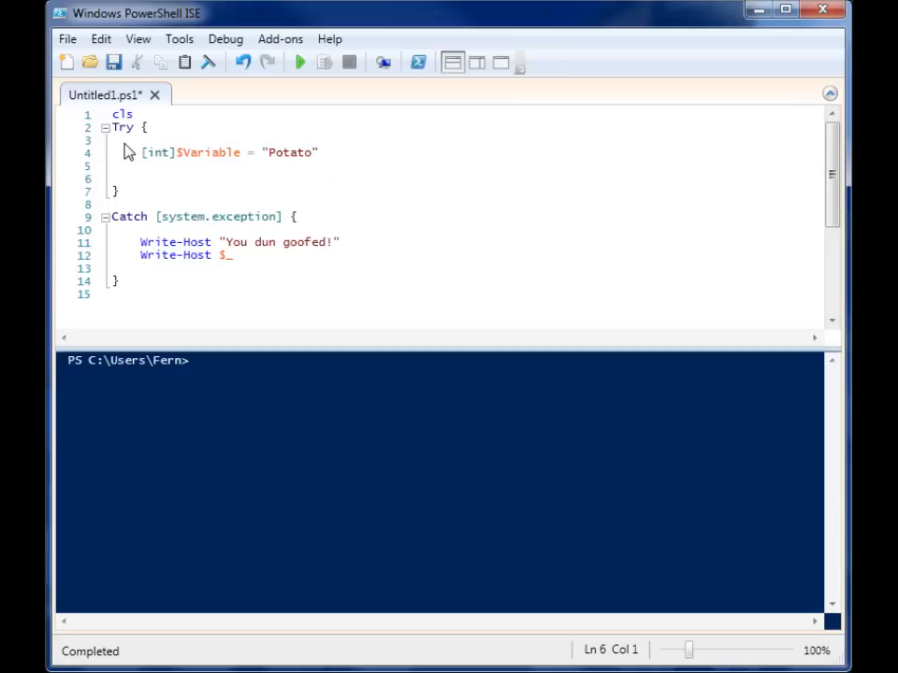
- Run the try/catch script with "Potato" so the console prints 'You dun goofed!' and the Int32 conversion error
left_click_drag(141, 154, 112, 179)
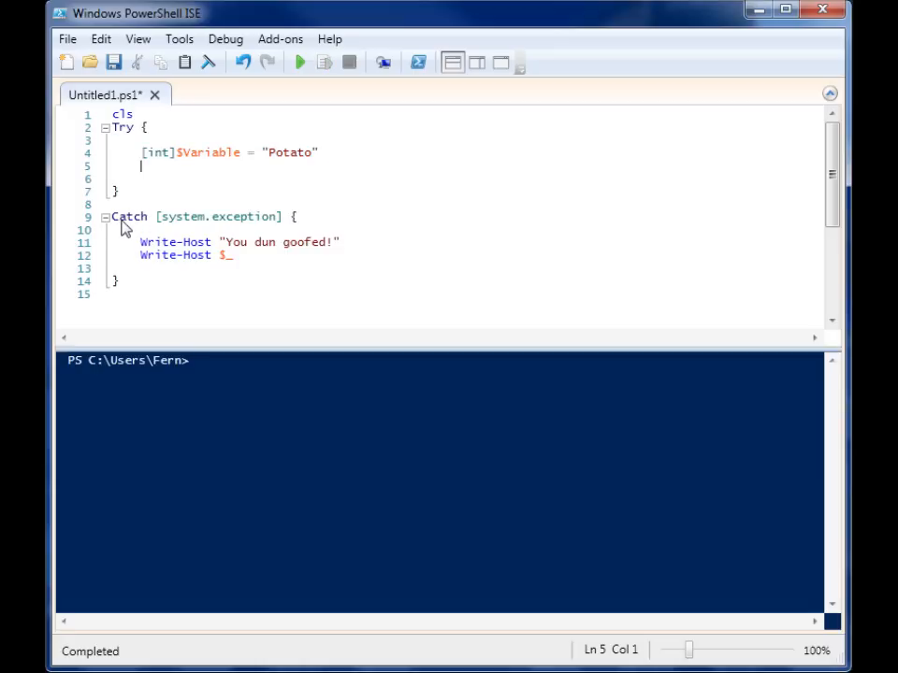
mouse_move(142, 253)
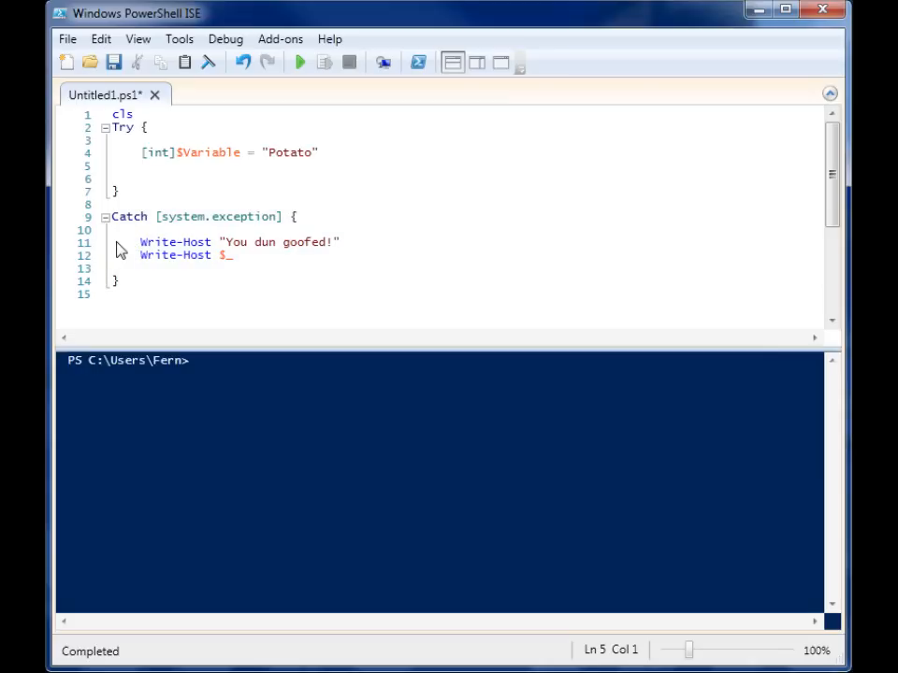
mouse_move(232, 202)
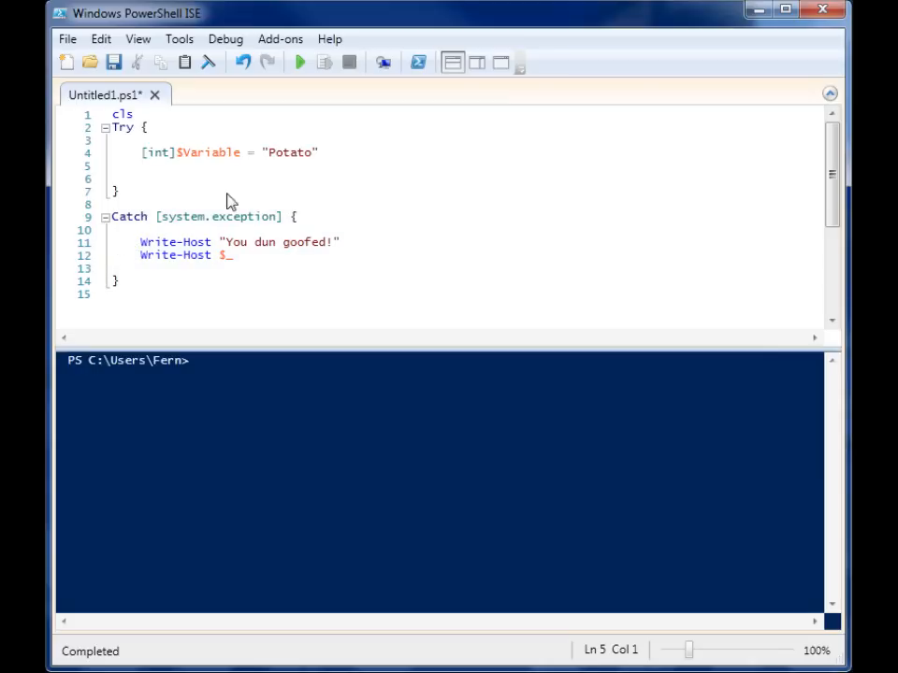
mouse_move(138, 159)
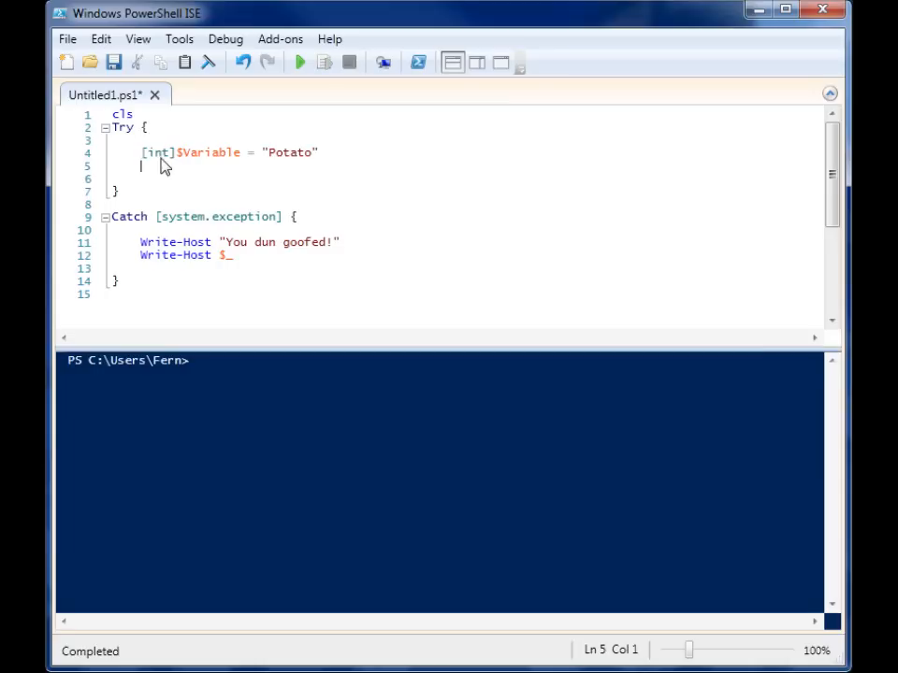
mouse_move(251, 159)
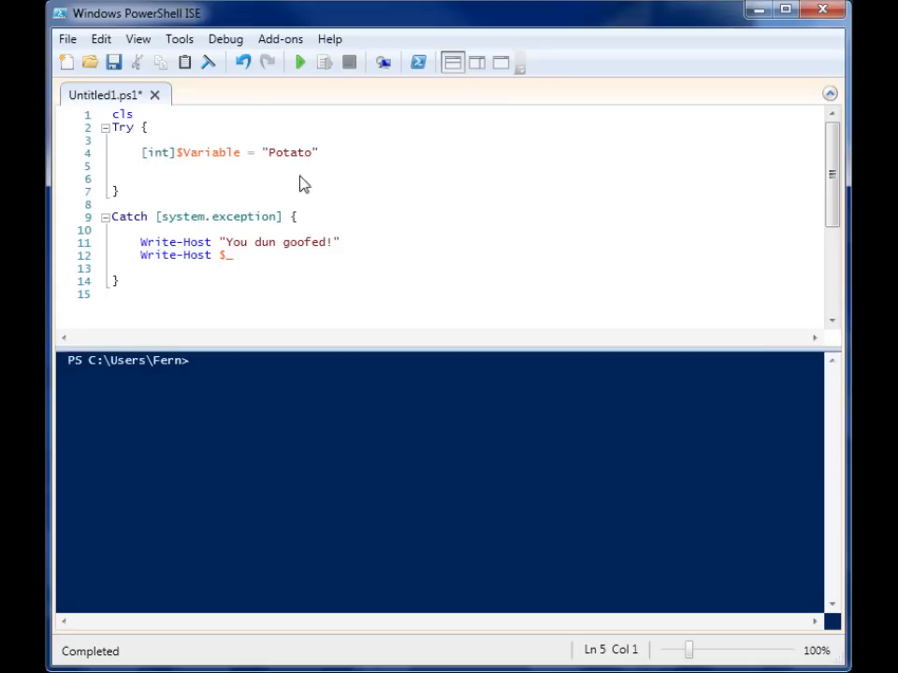
mouse_move(281, 258)
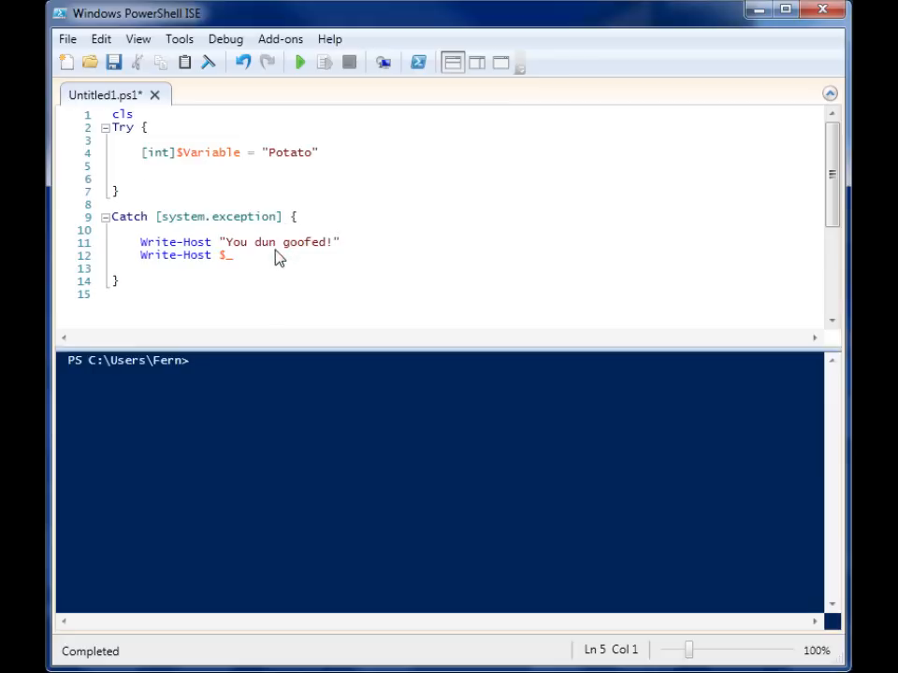
double_click(176, 242)
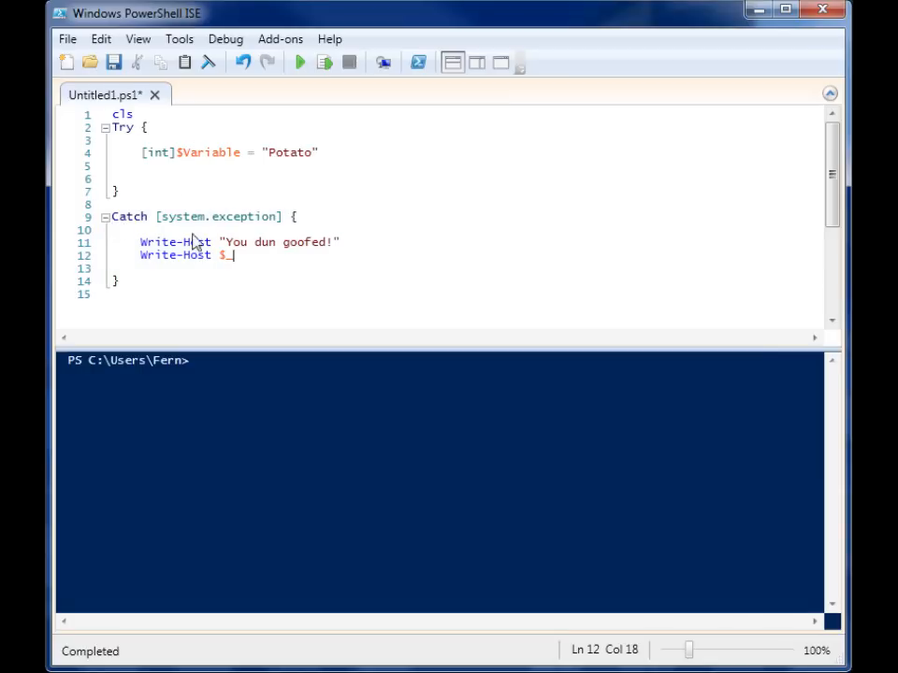
mouse_move(194, 273)
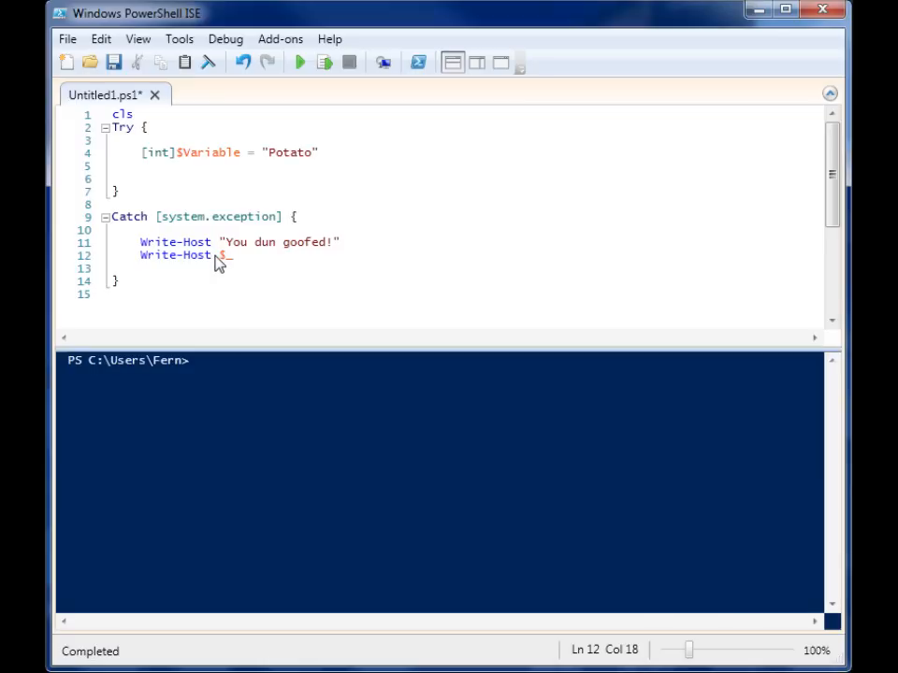
mouse_move(288, 309)
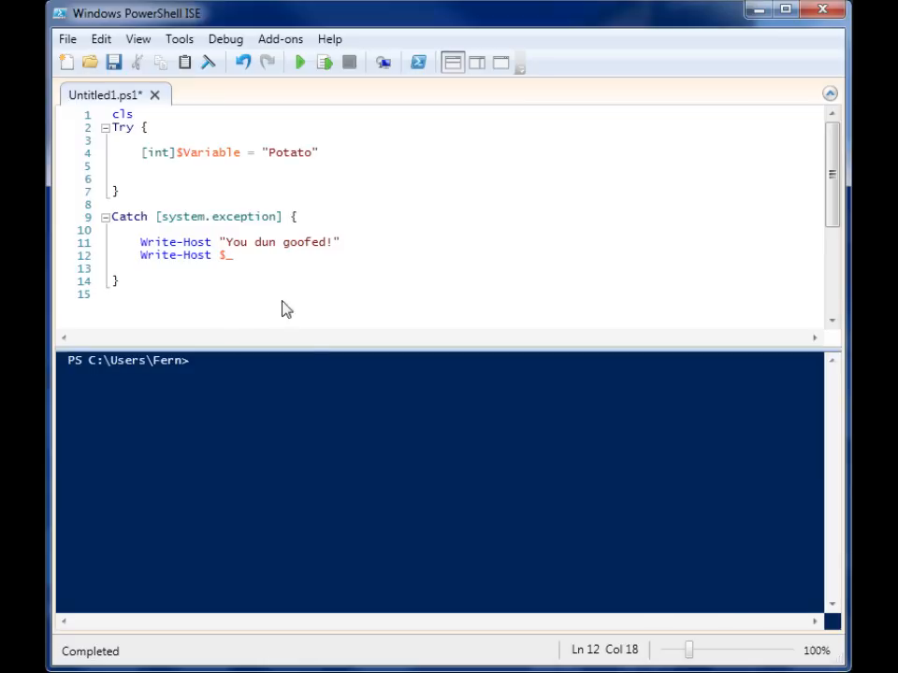
left_click(299, 62)
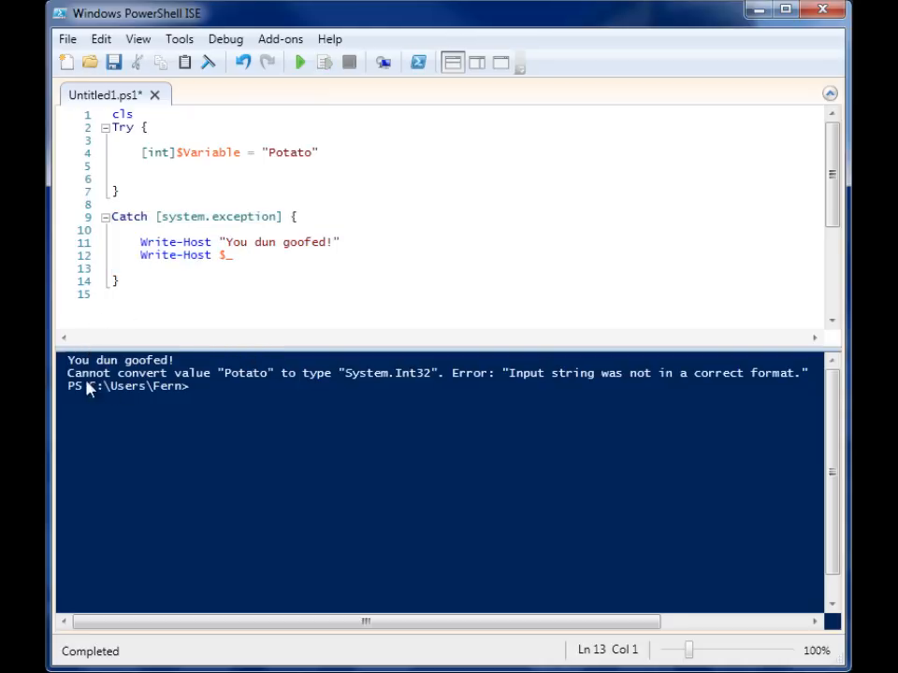
left_click_drag(68, 375, 298, 374)
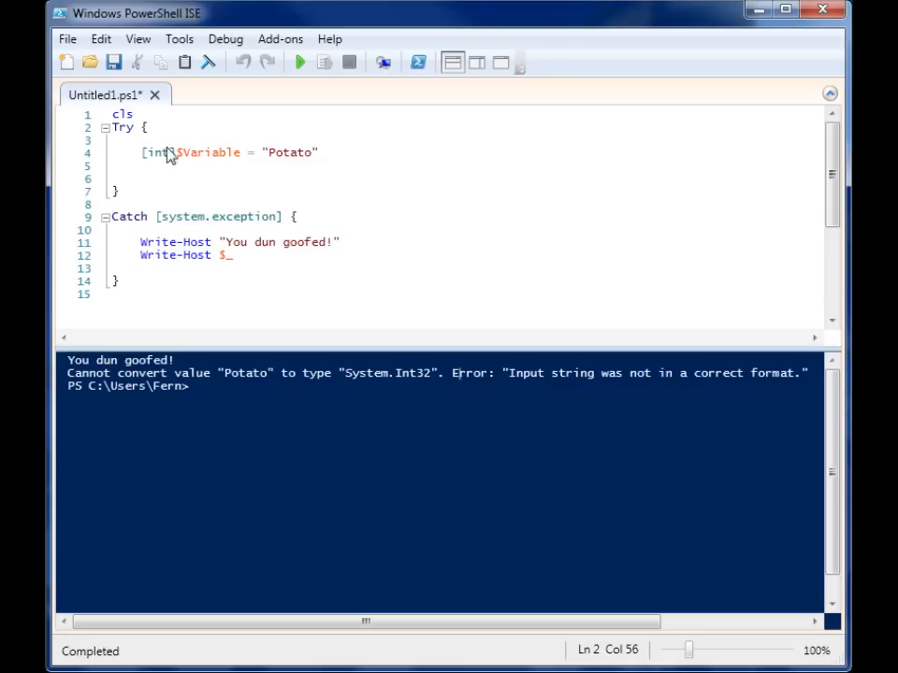
mouse_move(285, 277)
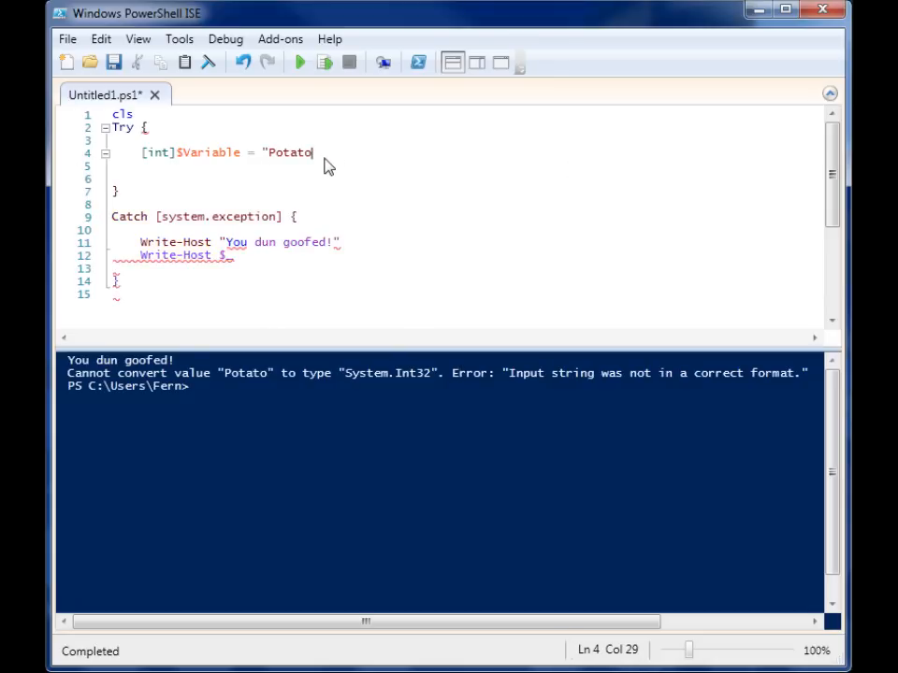
- Replace "Potato" with 4 in the [int] assignment and rerun, producing no catch output
key("Backspace")
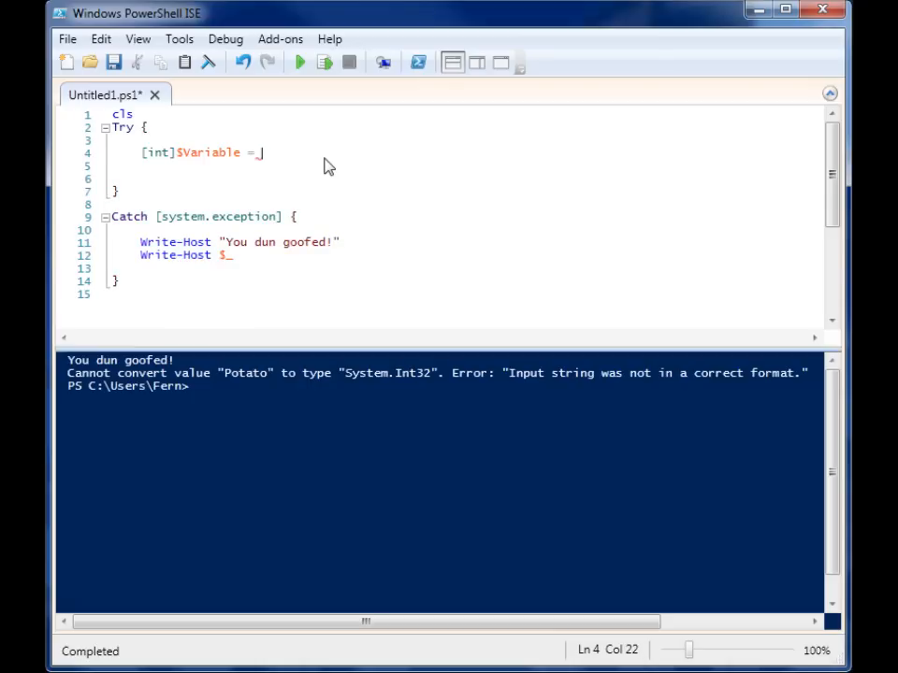
type("4")
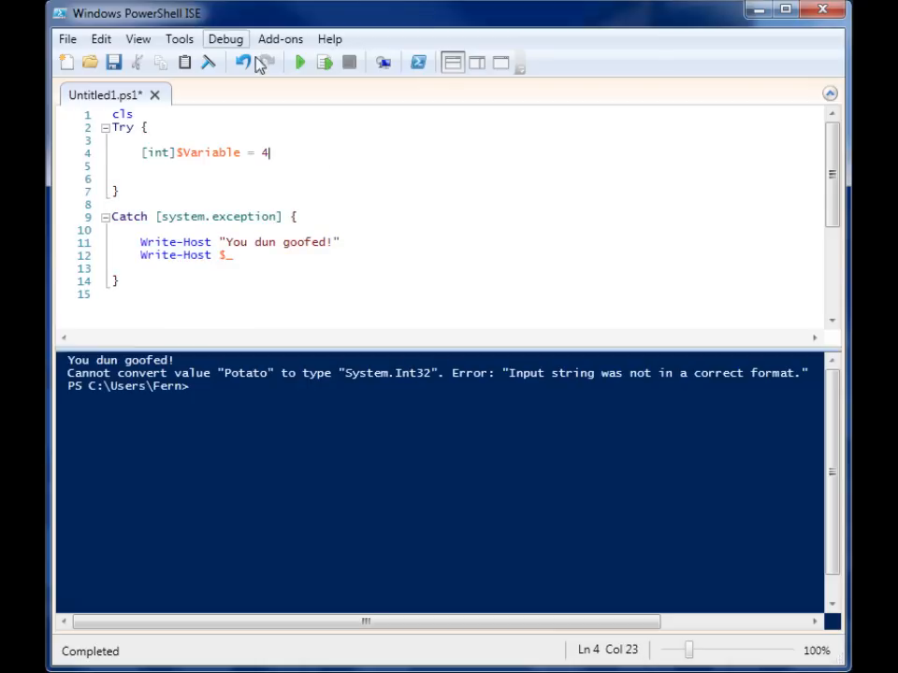
left_click(299, 62)
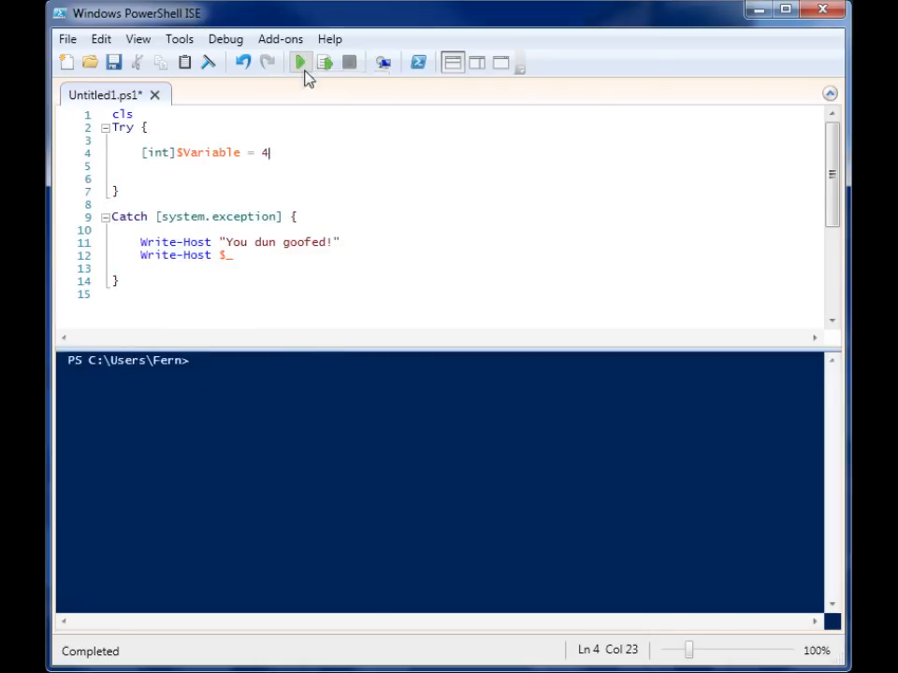
mouse_move(303, 64)
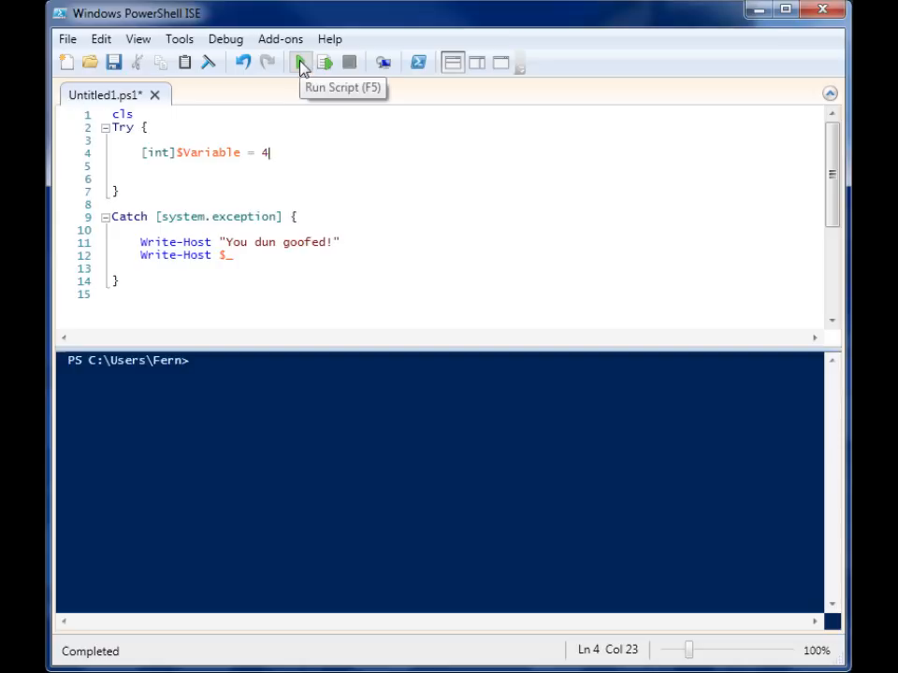
mouse_move(292, 178)
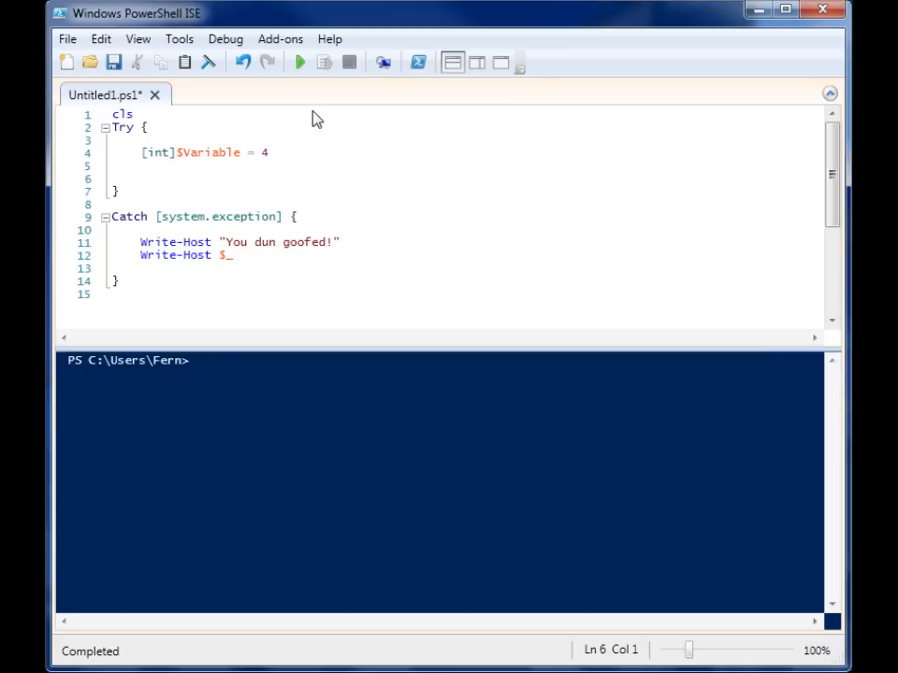
mouse_move(305, 131)
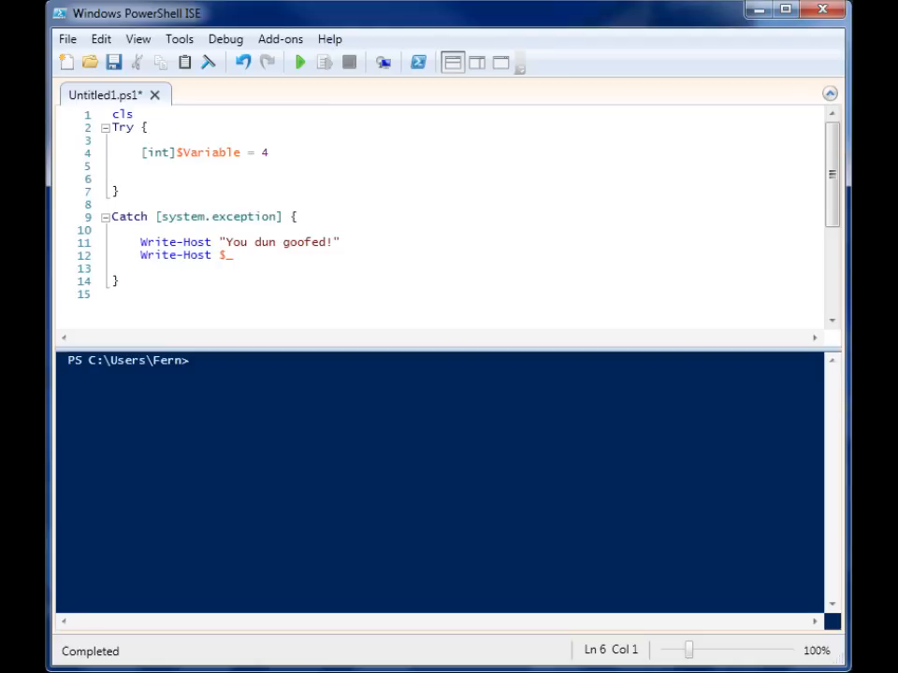
mouse_move(161, 232)
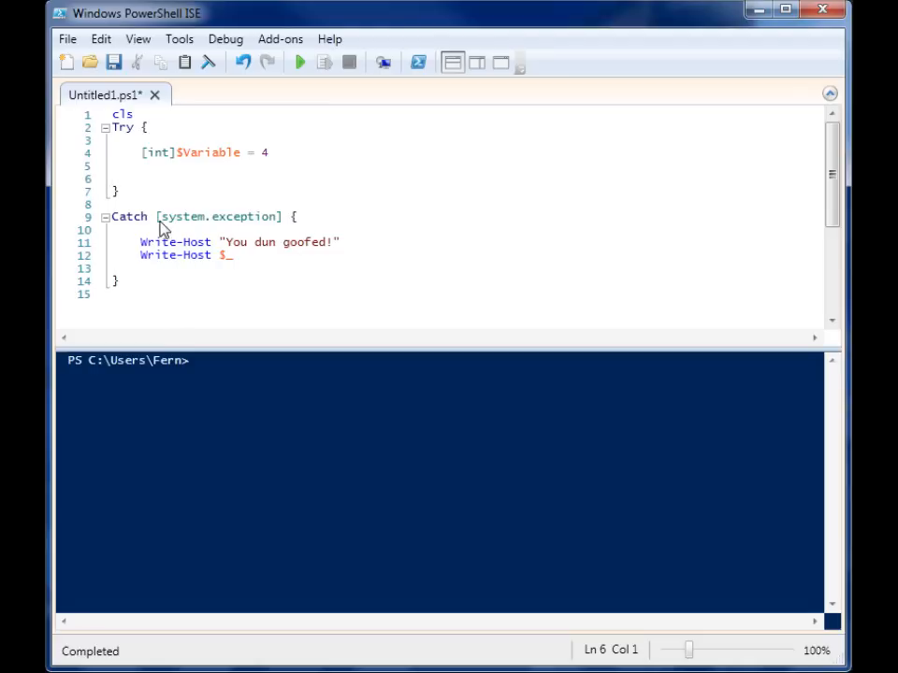
- Remove system.exception from the Catch line so the Catch block is untyped
double_click(219, 217)
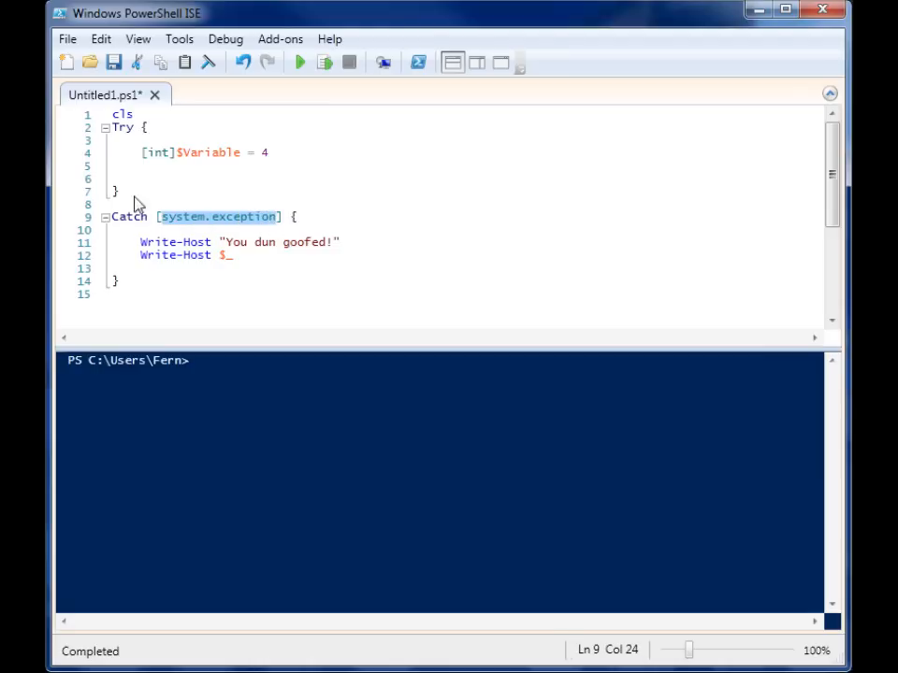
left_click(165, 217)
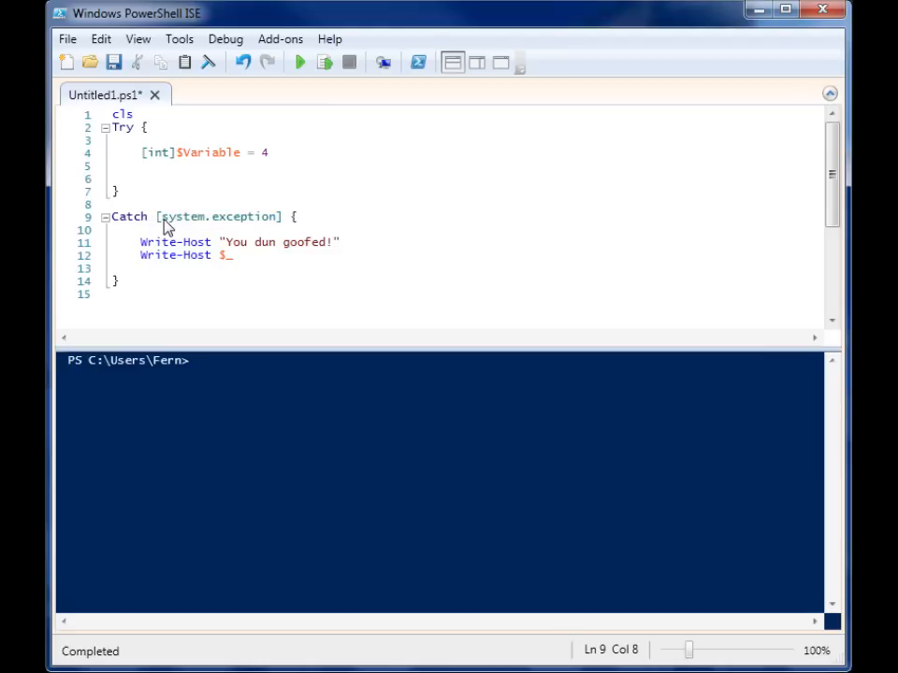
mouse_move(178, 243)
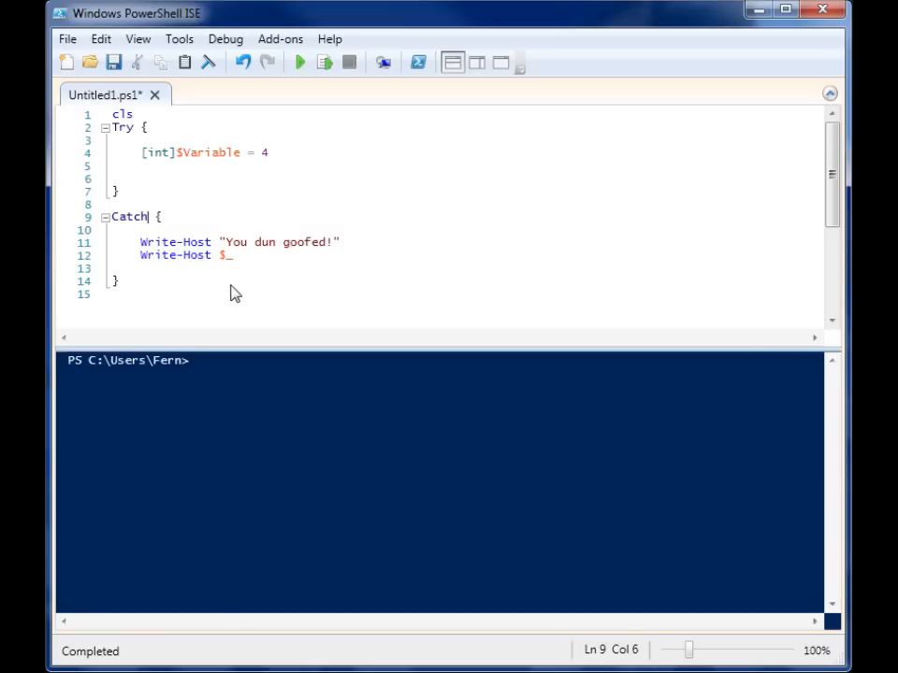
mouse_move(269, 110)
type("\"")
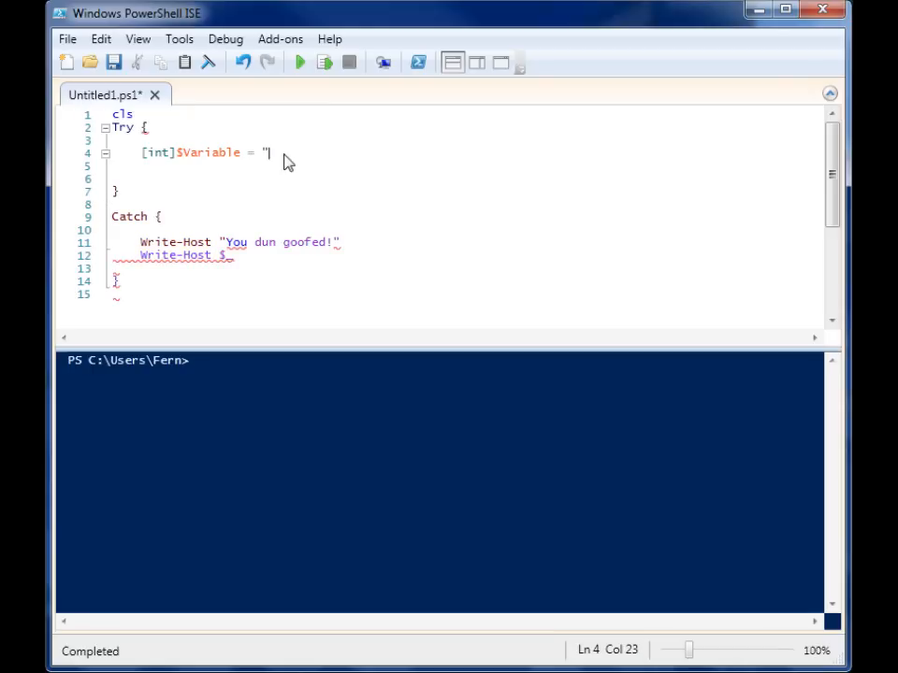
- Assign "asdf" to the variable and rerun, showing 'You dun goofed!' and the conversion error
type("as")
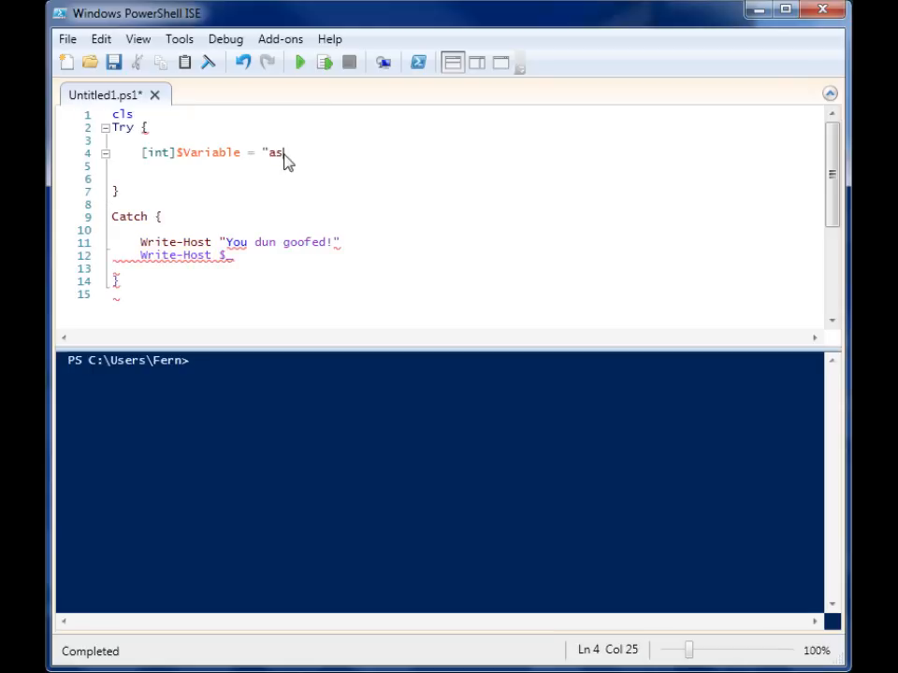
type("df\"")
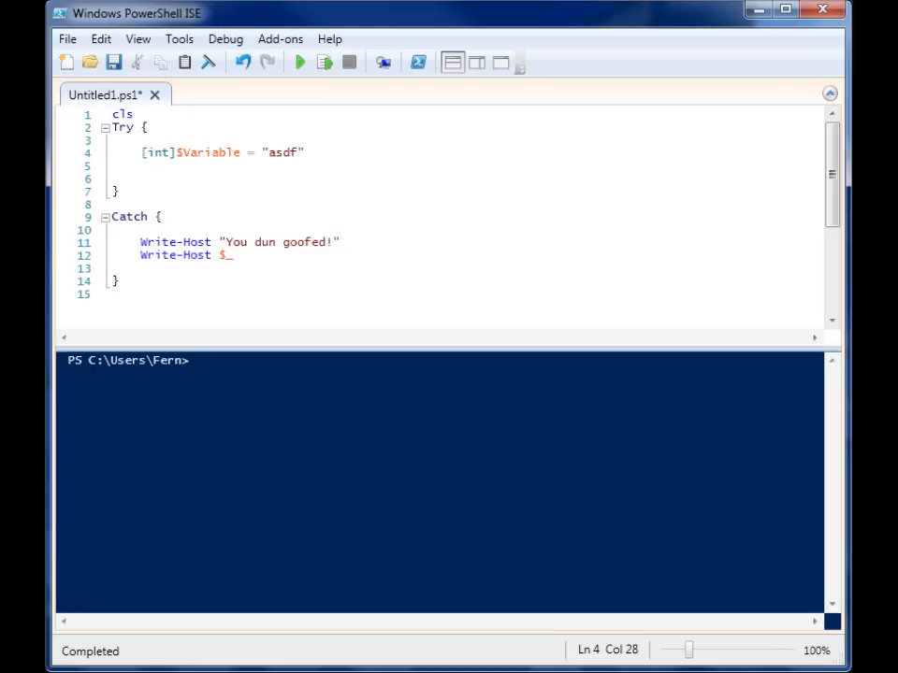
left_click(299, 62)
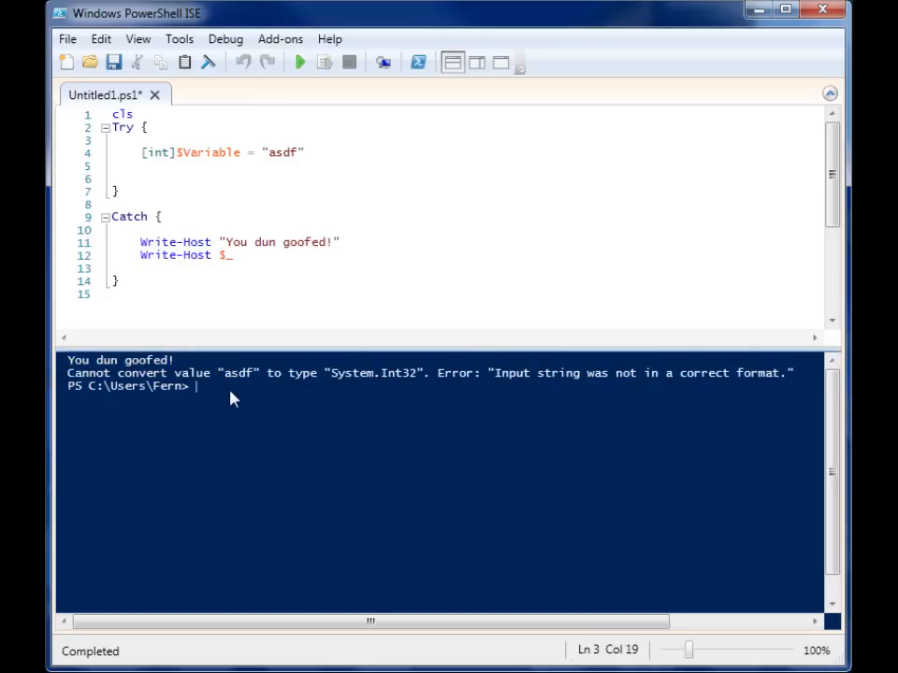
left_click(112, 293)
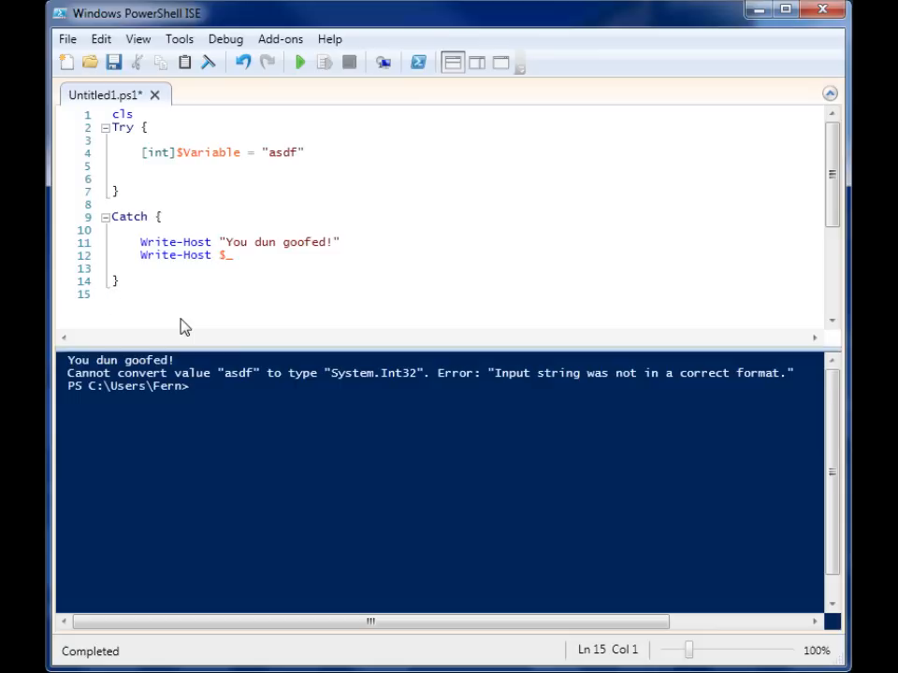
mouse_move(156, 309)
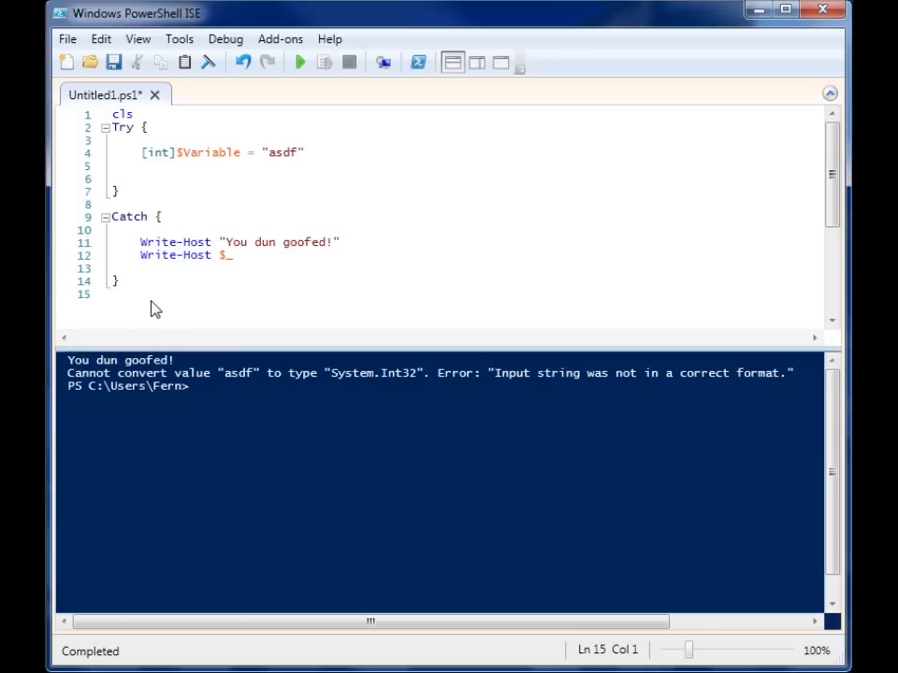